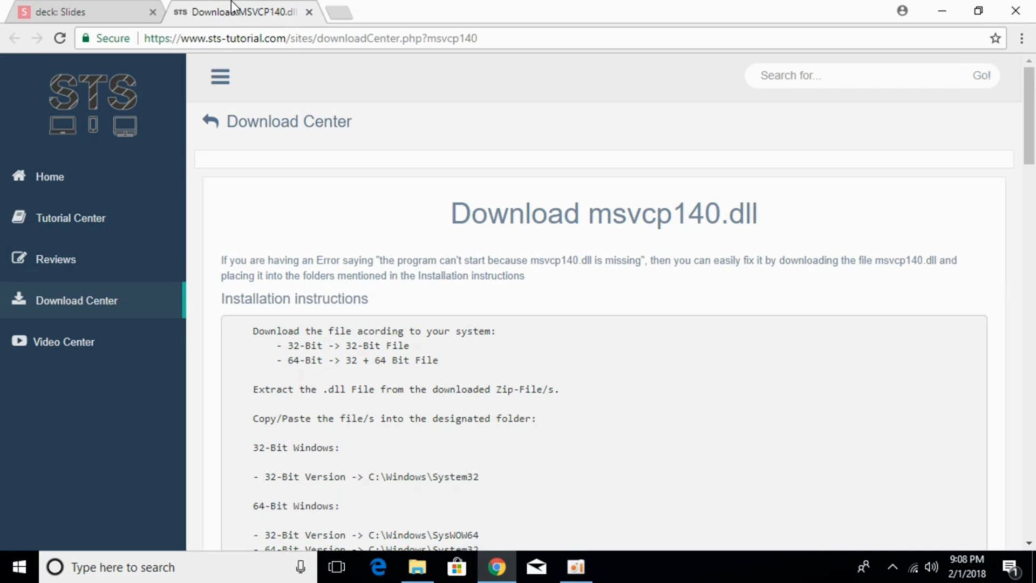
Download the msvcp140 (32-Bit) and msvcp140 (64-Bit) zip files from the page's Download Section.
click(310, 38)
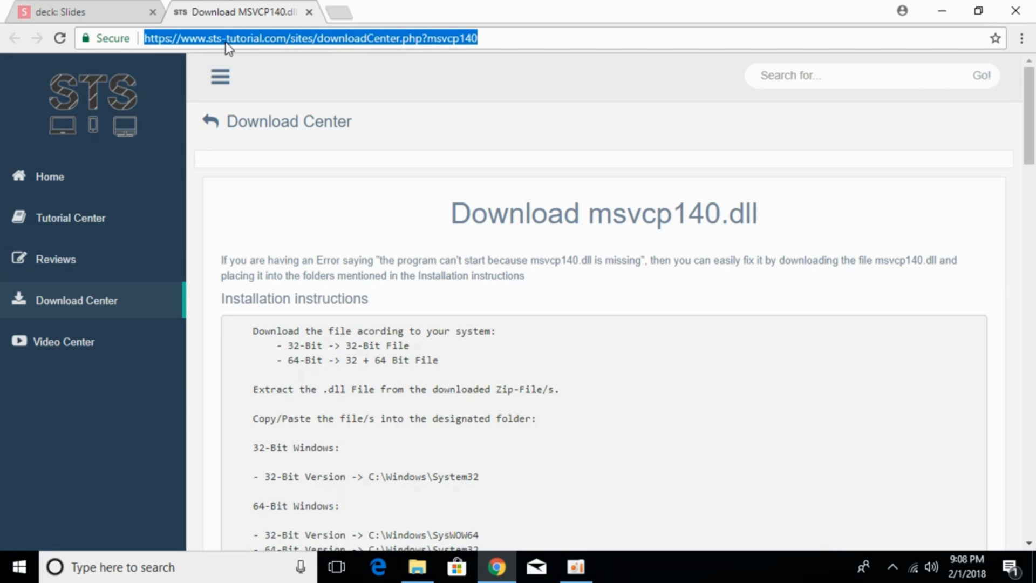
mouse_move(291, 208)
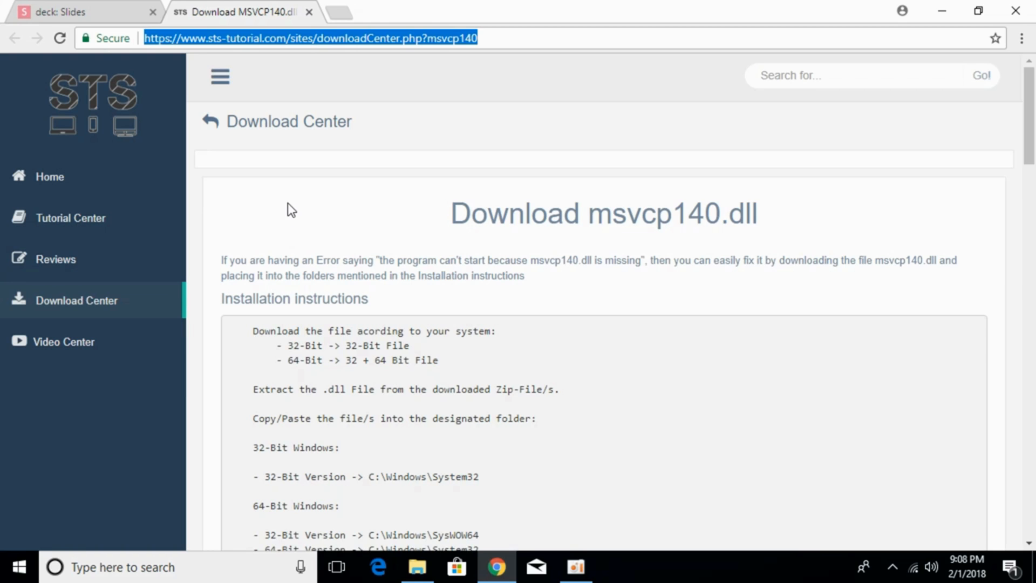
mouse_move(435, 213)
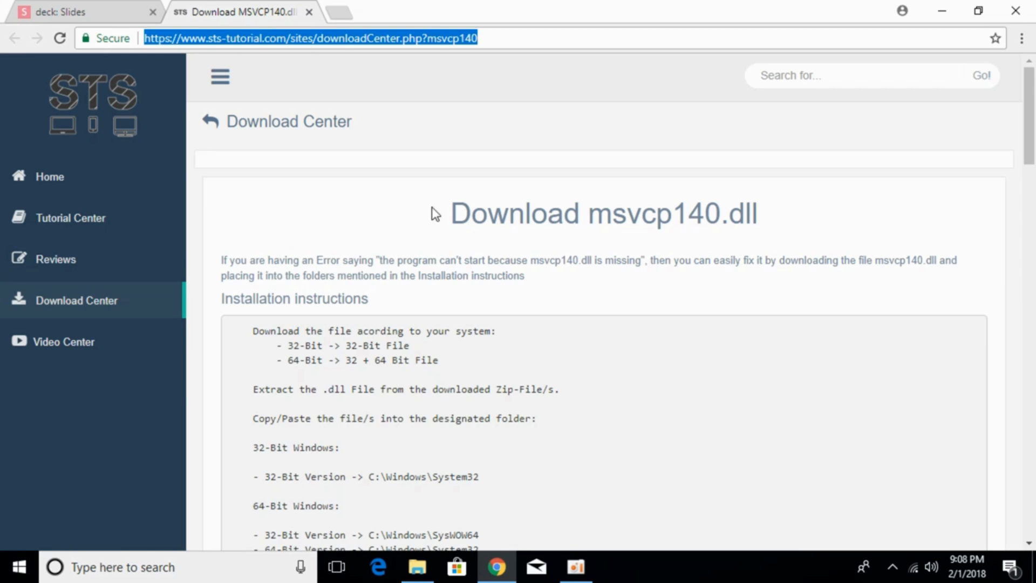
mouse_move(746, 227)
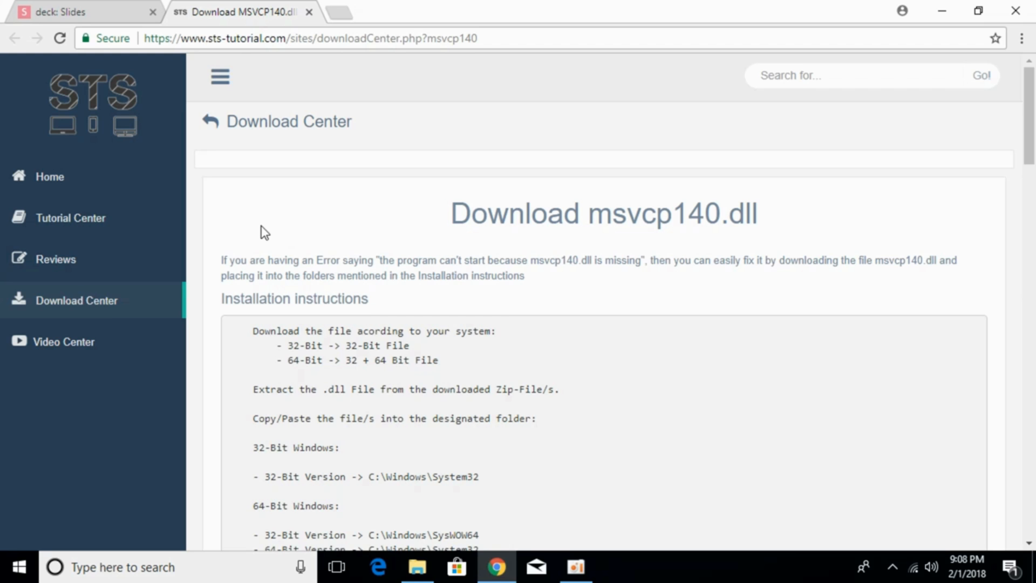
scroll(down, 3)
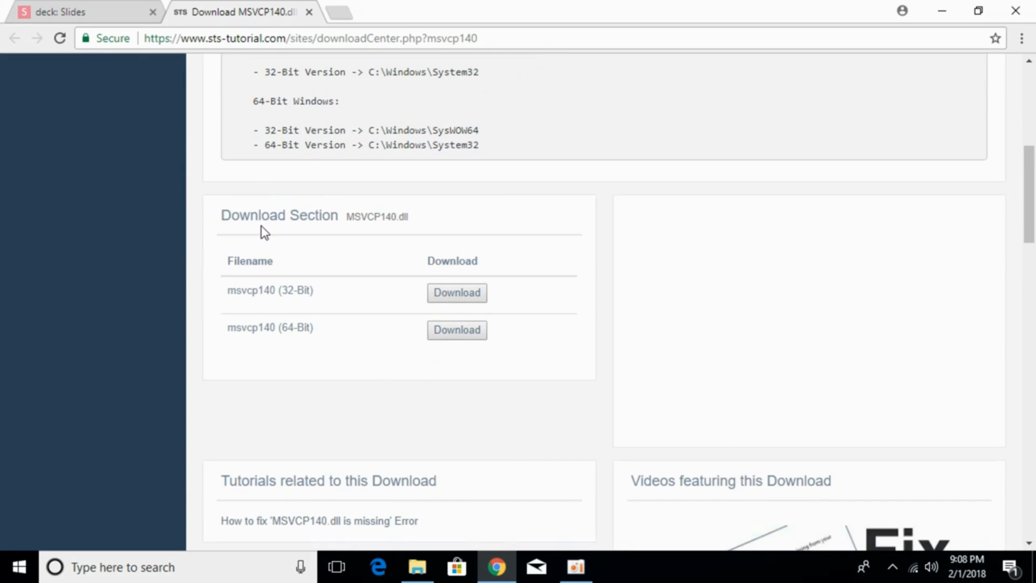
mouse_move(348, 292)
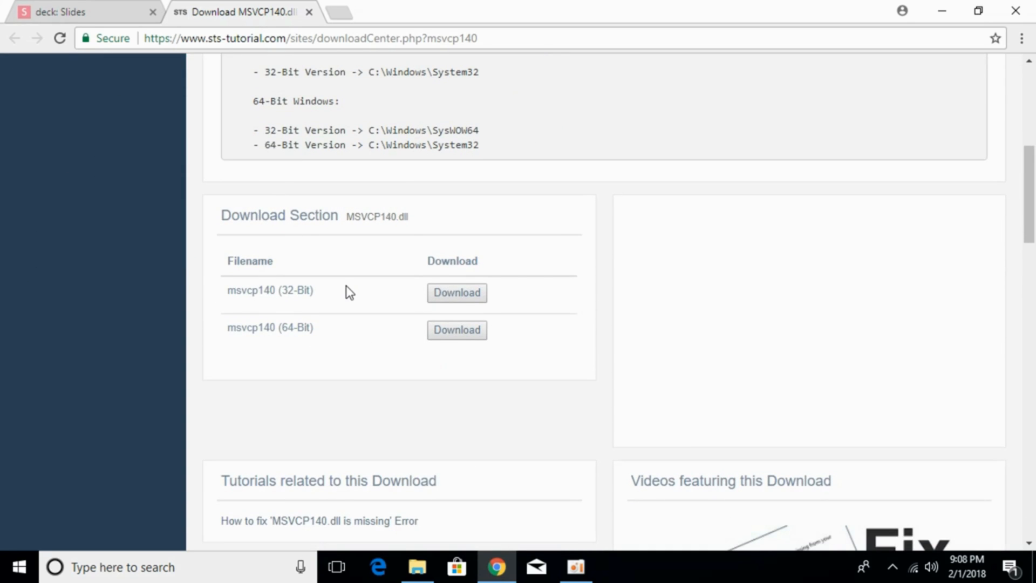
mouse_move(456, 292)
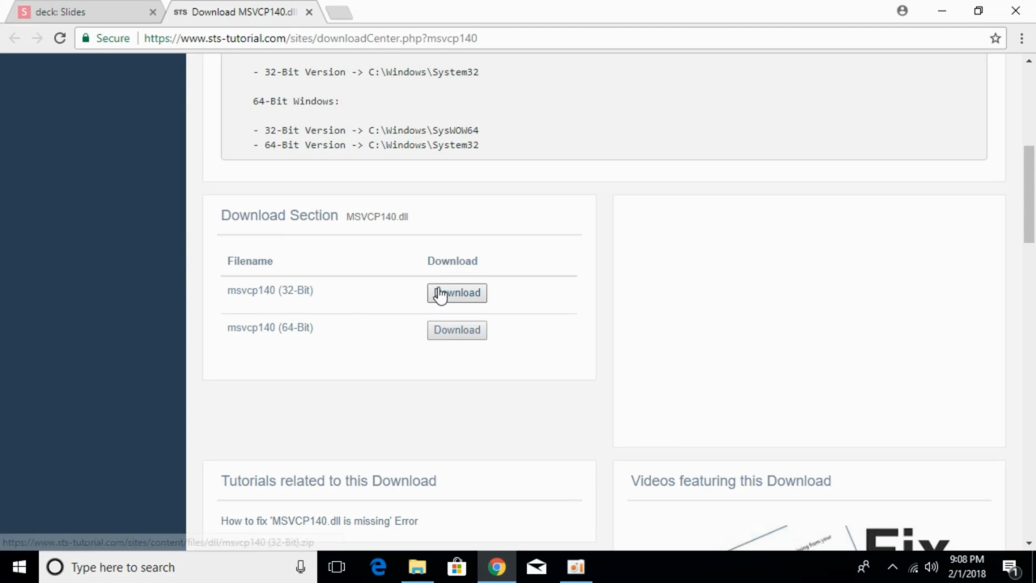
right_click(455, 293)
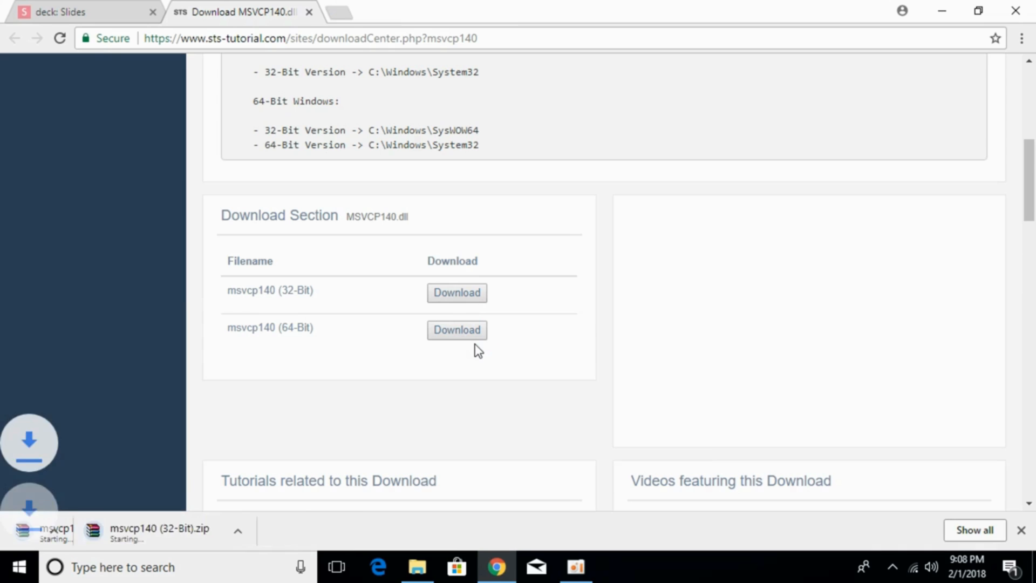
click(456, 330)
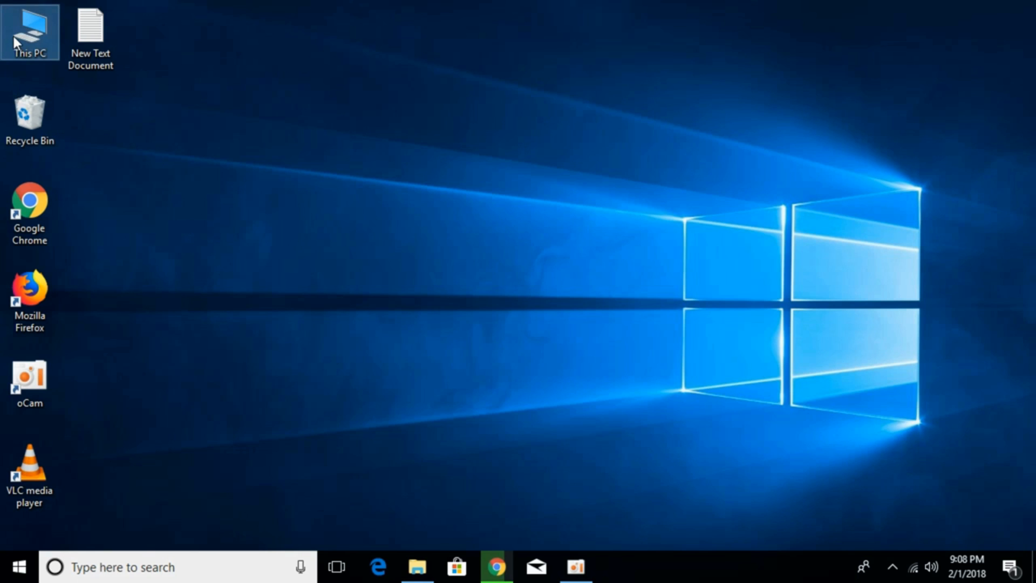
right_click(29, 32)
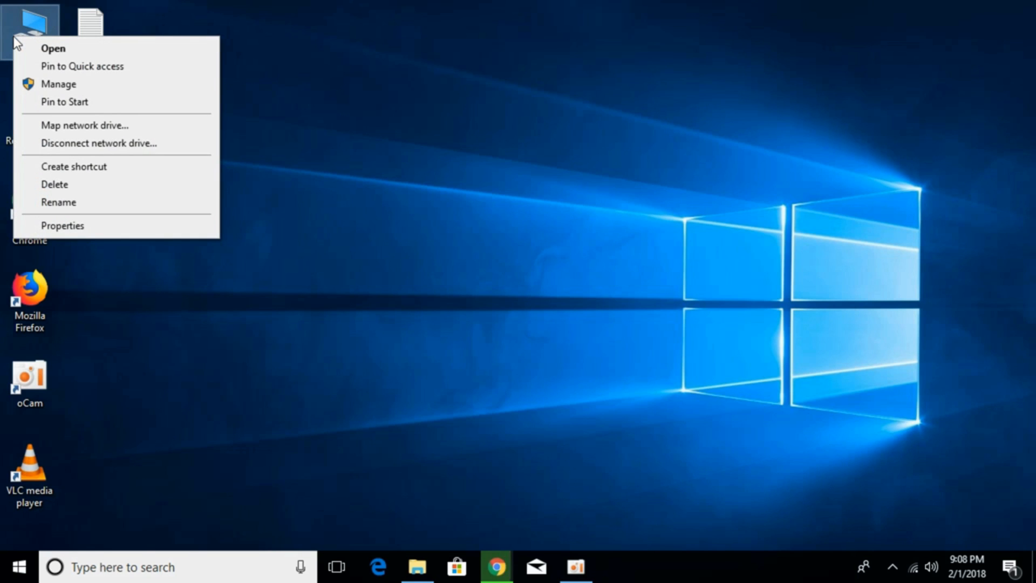
click(63, 226)
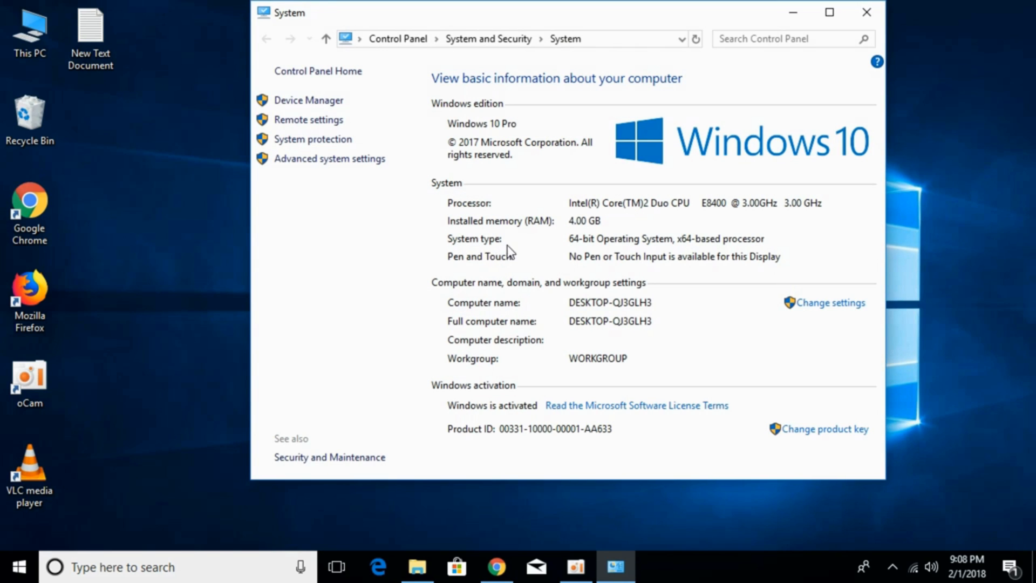
mouse_move(583, 249)
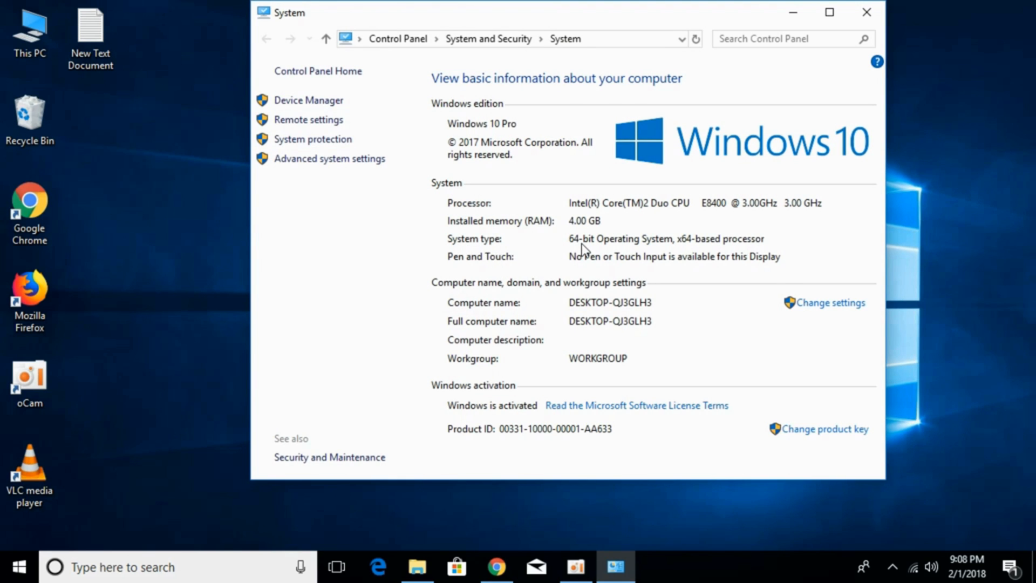
mouse_move(689, 251)
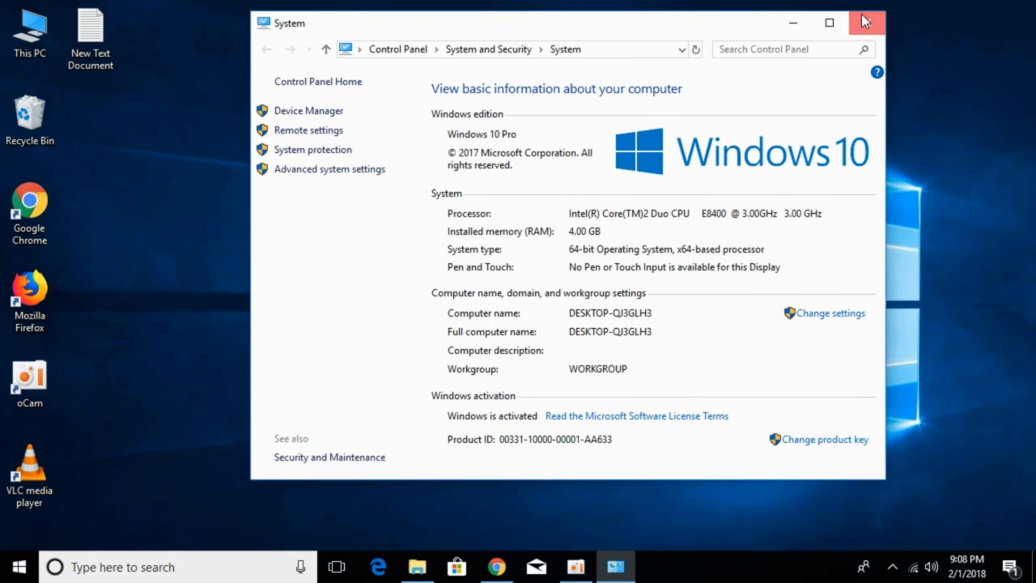
click(867, 21)
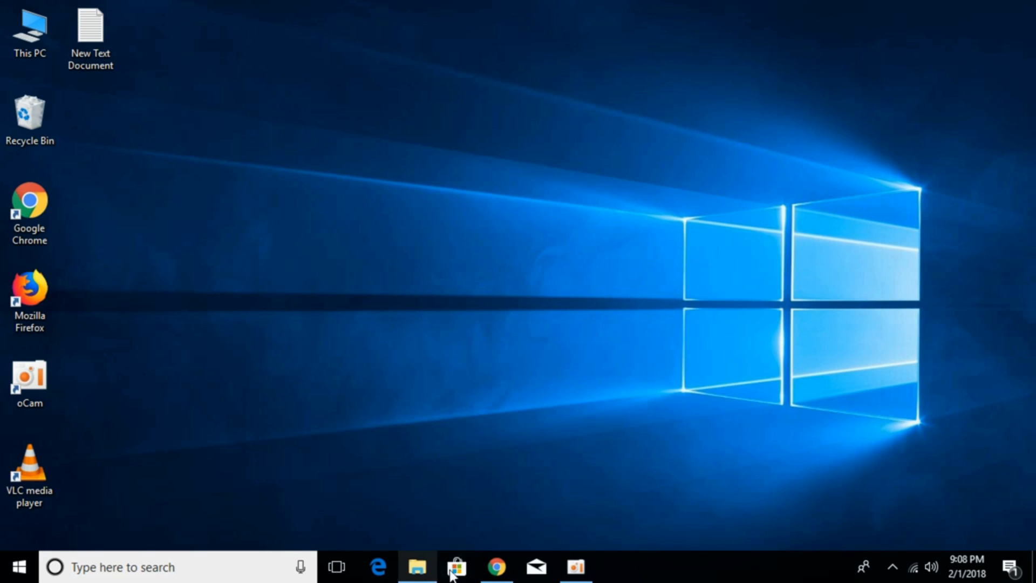
Show the two msvcp140 zips in Downloads and open the 32-bit archive in WinRAR.
click(496, 566)
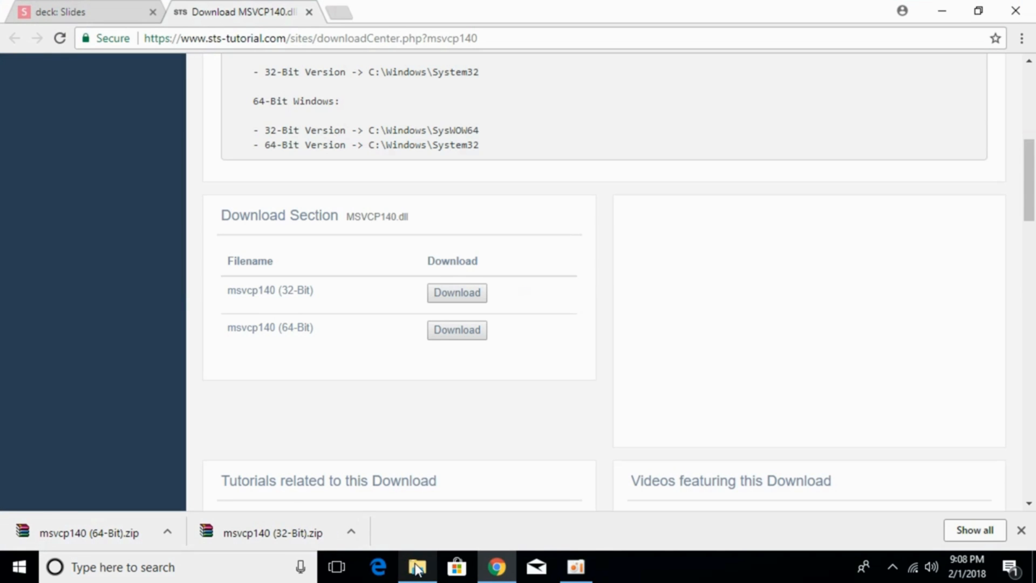
click(417, 567)
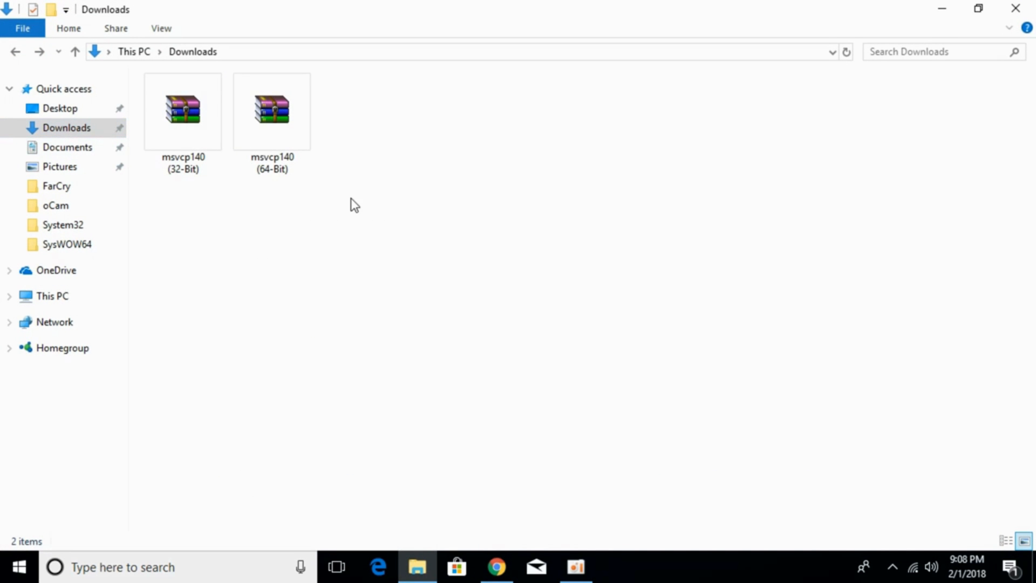
click(272, 111)
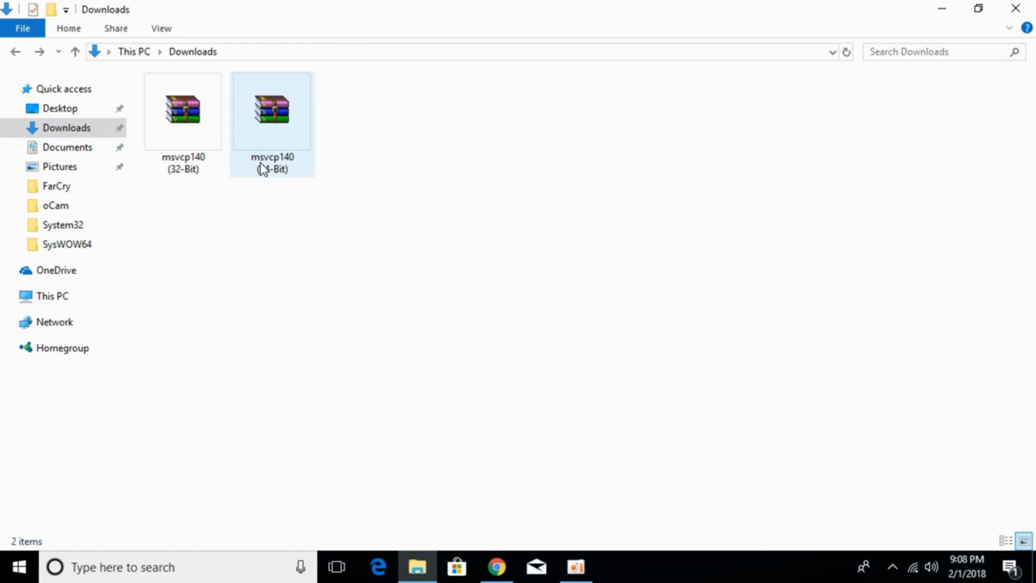
click(267, 264)
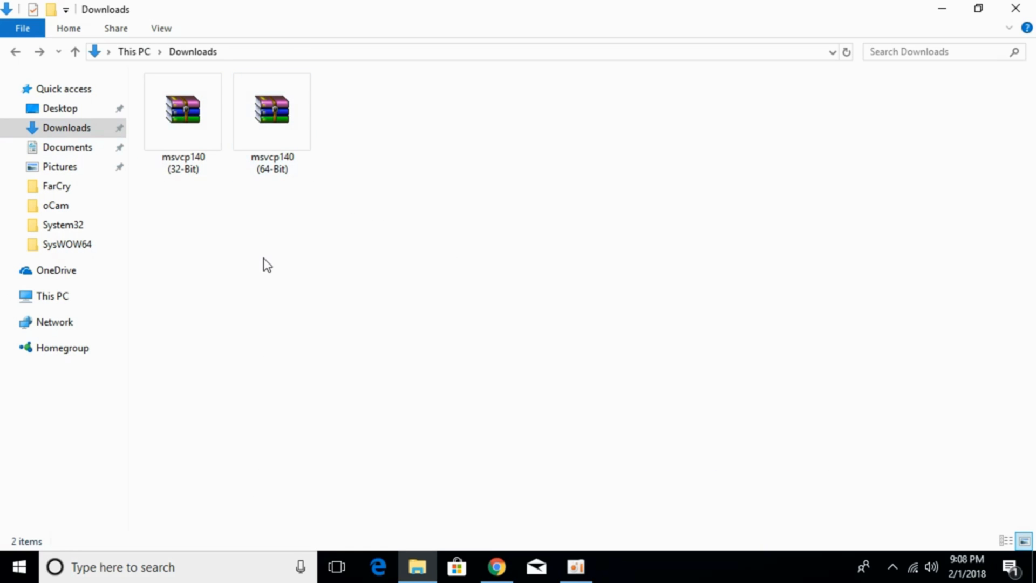
click(184, 110)
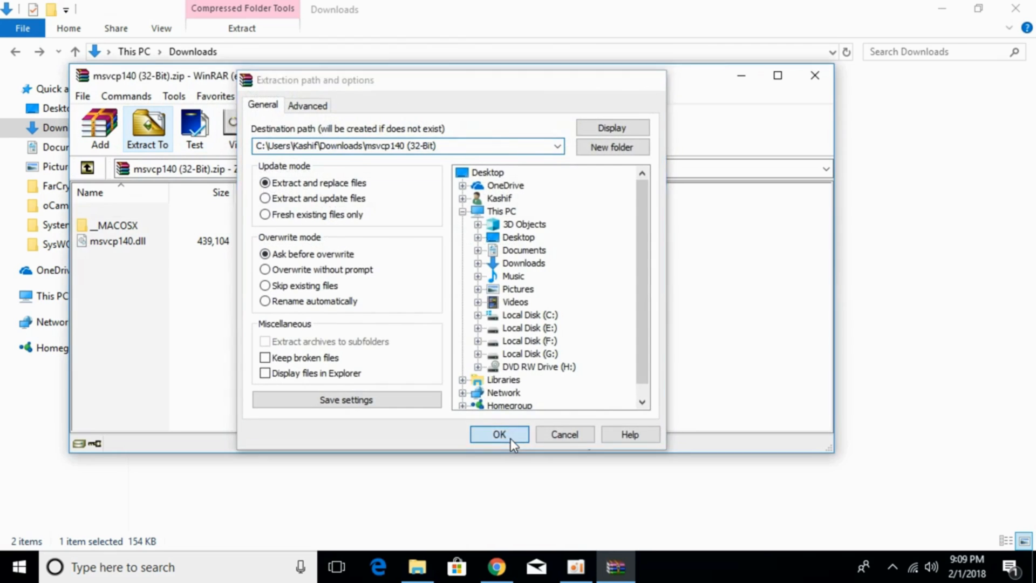
Extract the 32-bit and 64-bit archives into their default msvcp140 folders in Downloads.
click(498, 433)
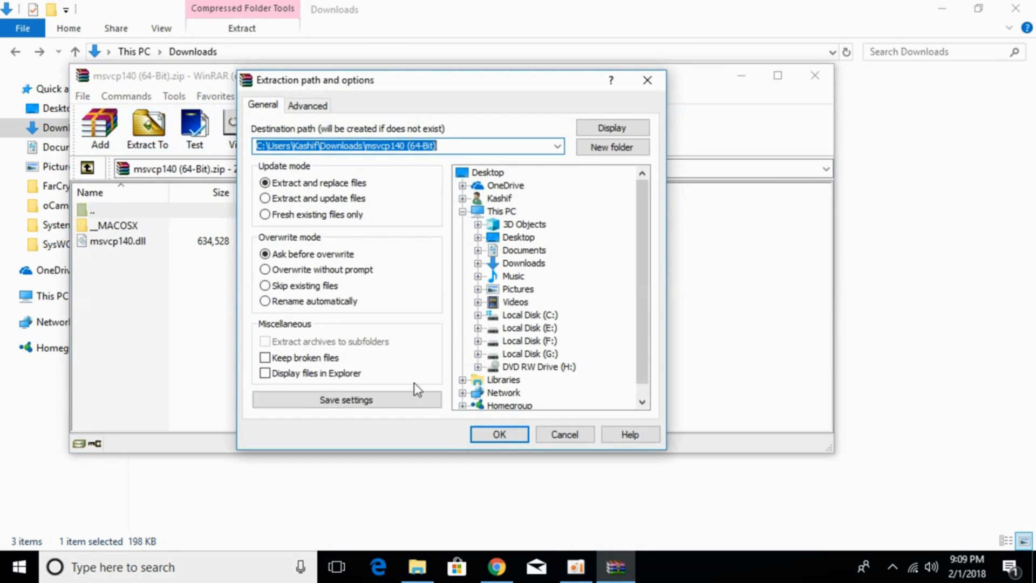
click(499, 433)
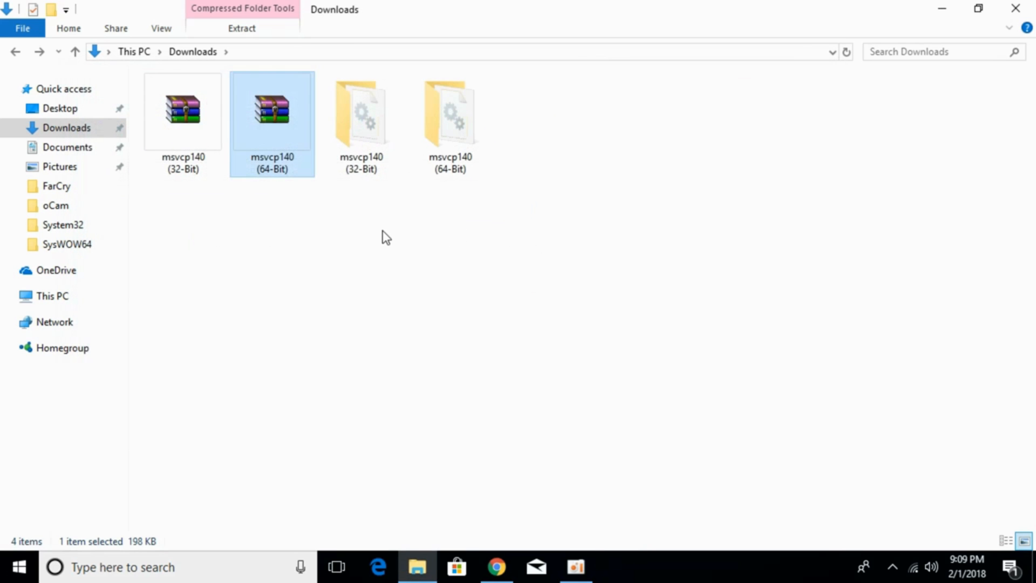
Reach msvcp140.dll inside msvcp140 (32-Bit) and open a second window at This PC.
click(383, 237)
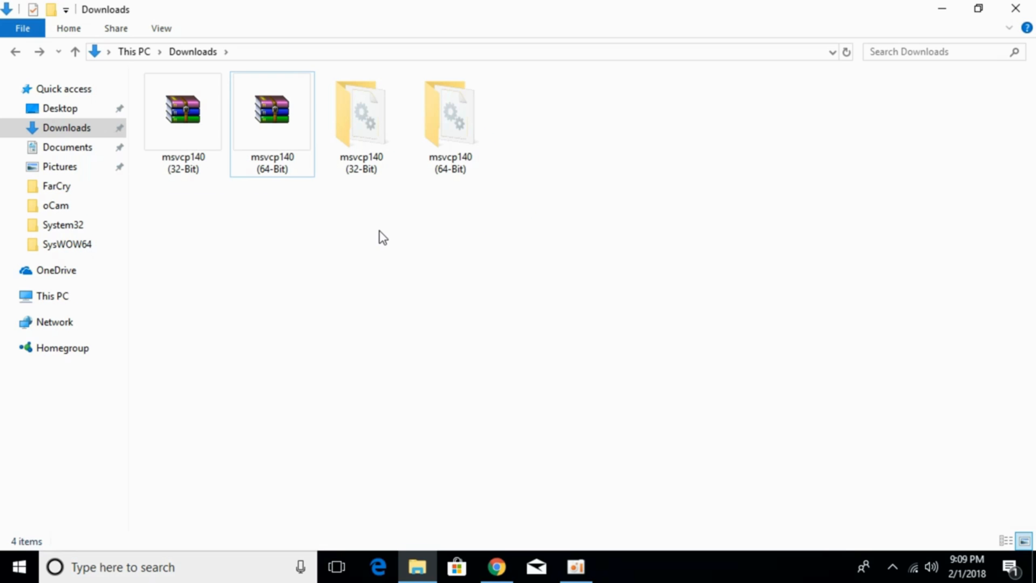
mouse_move(364, 129)
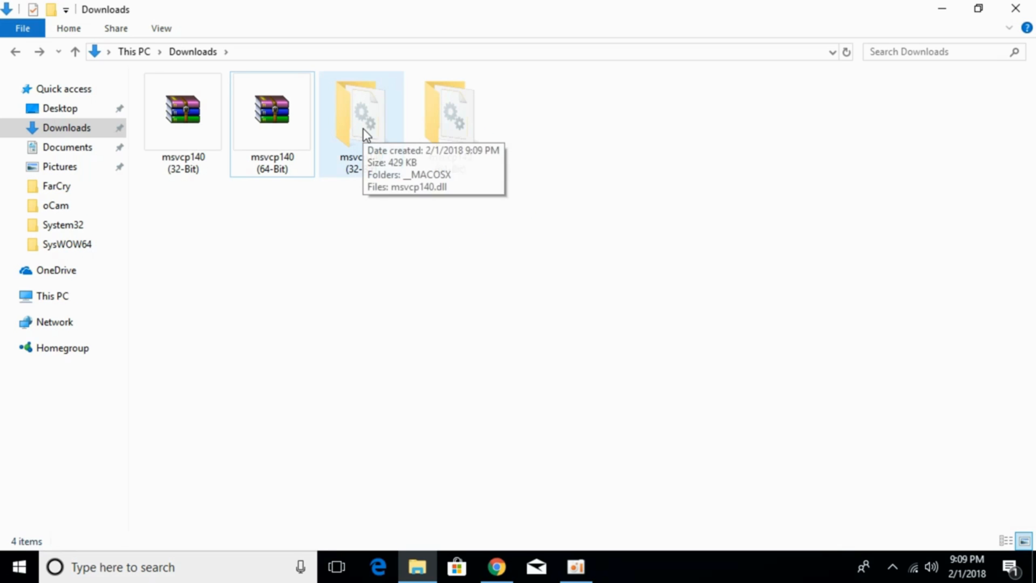
double_click(361, 110)
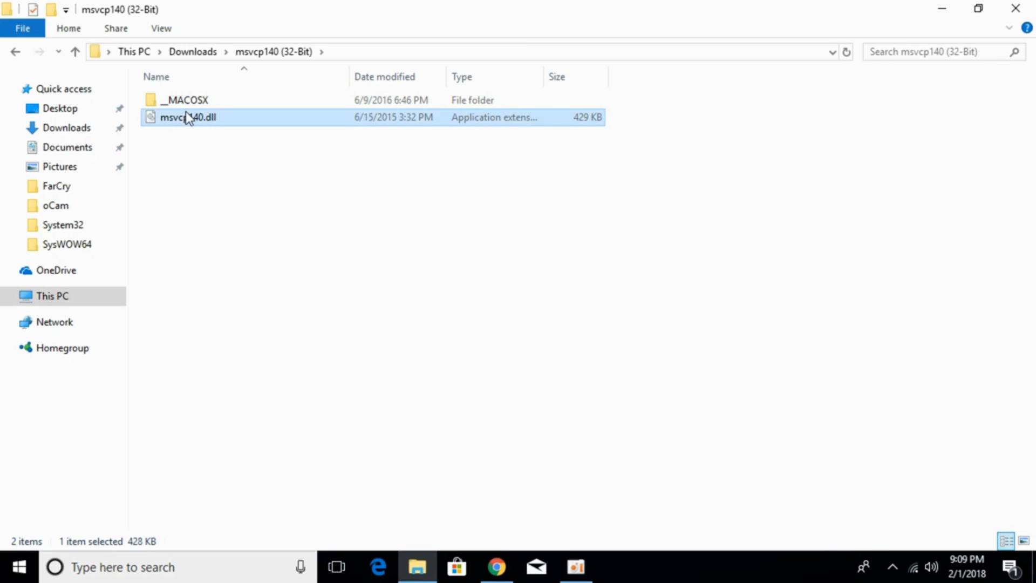
mouse_move(214, 124)
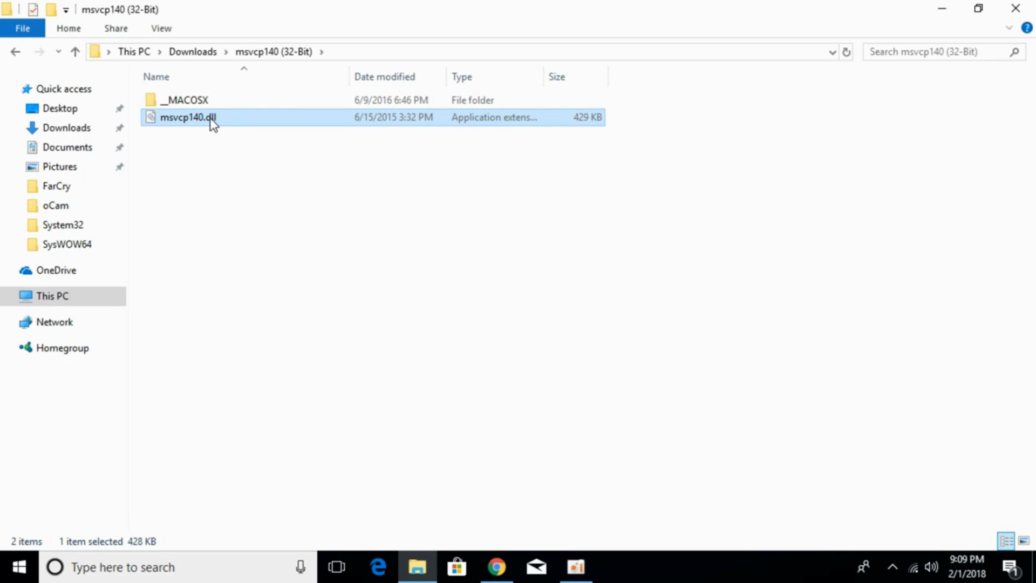
right_click(187, 117)
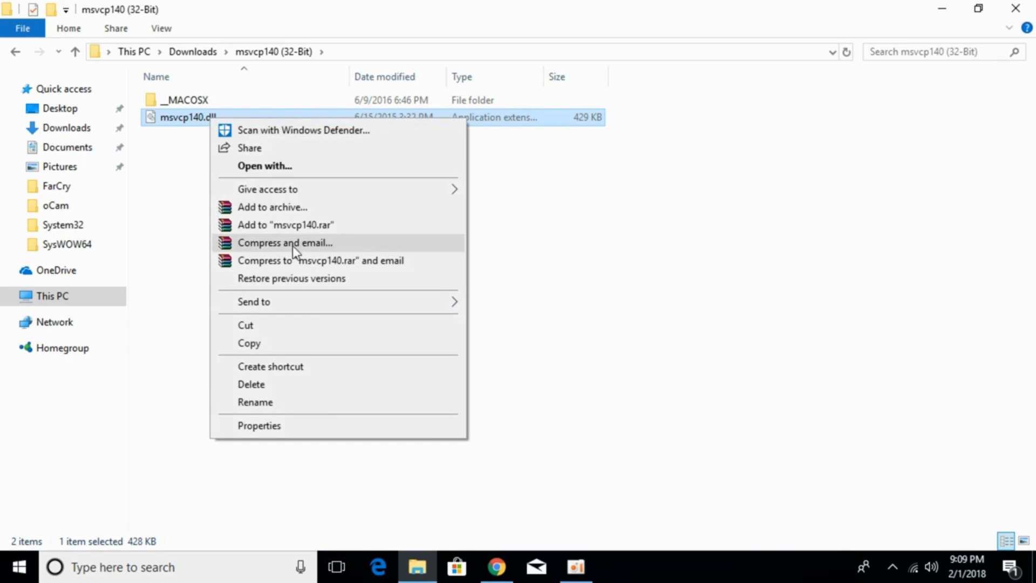
right_click(51, 296)
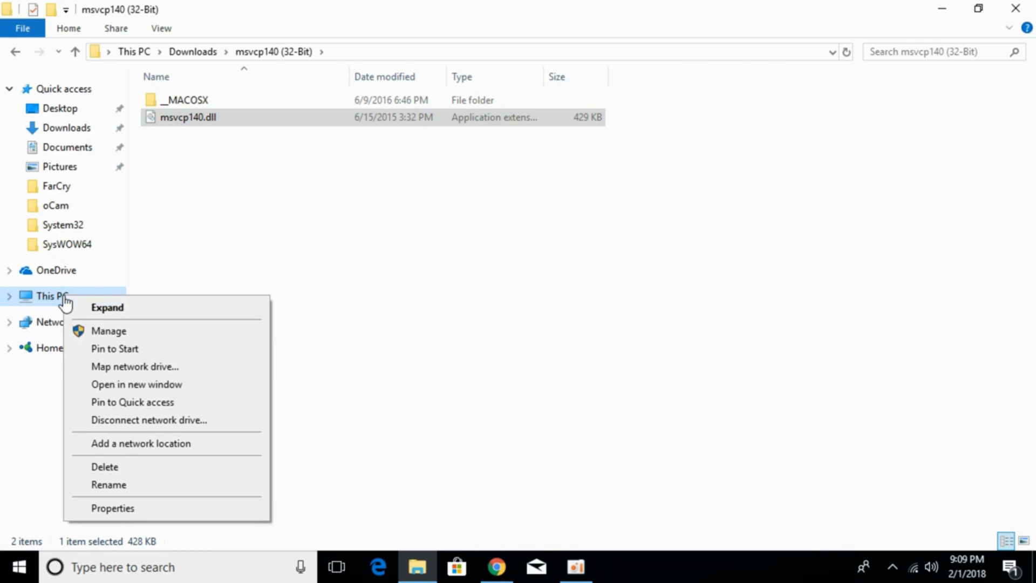
click(136, 384)
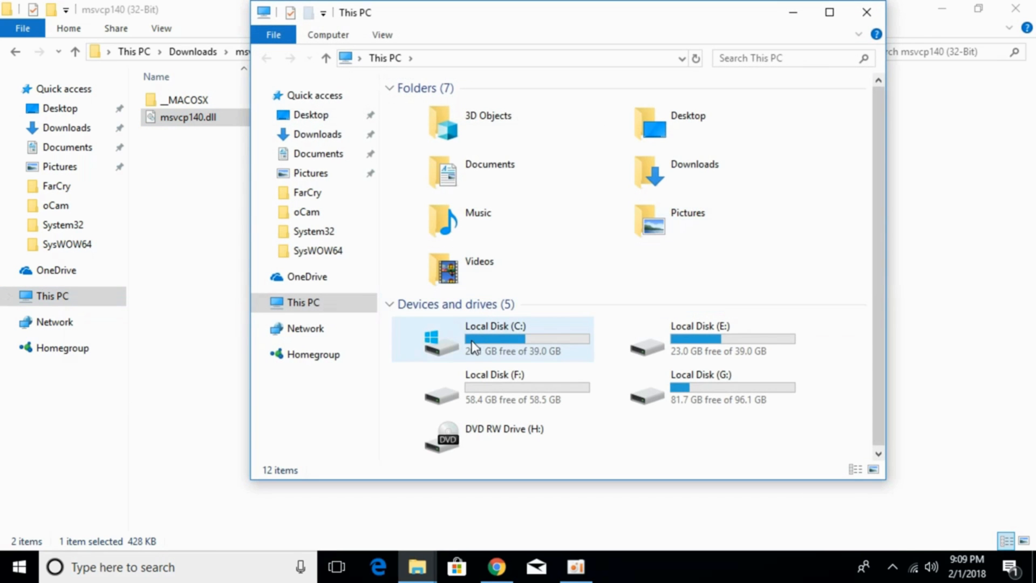
Navigate Local Disk (C:) > Windows > System32 and paste the 32-bit msvcp140.dll there.
double_click(473, 338)
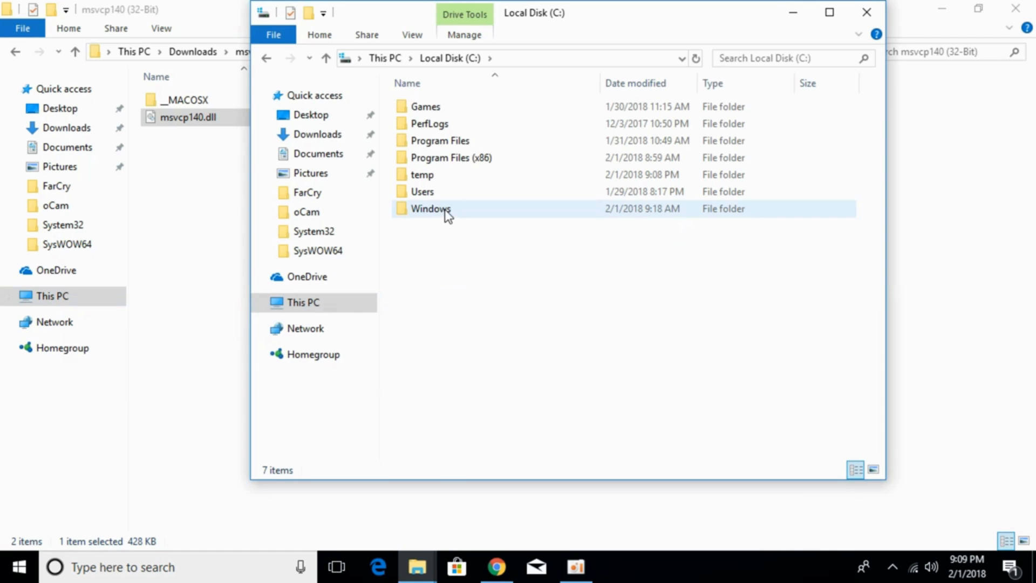
double_click(431, 208)
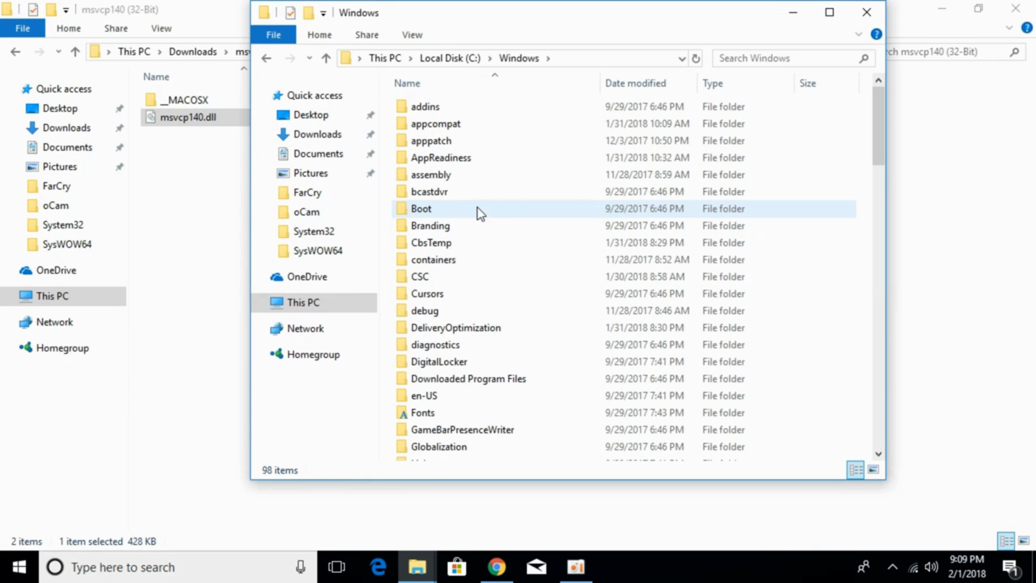
scroll(down, 3)
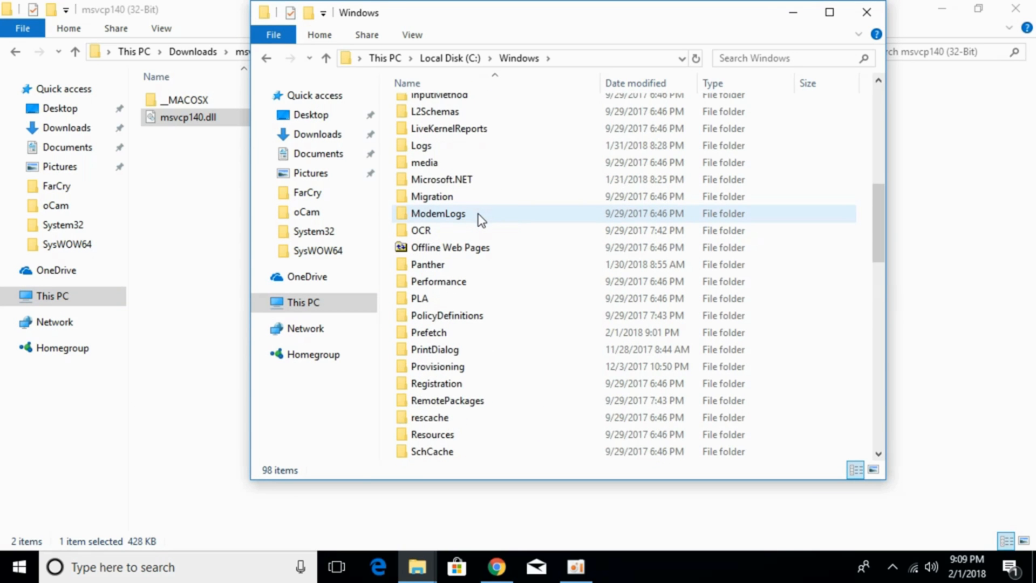
scroll(down, 3)
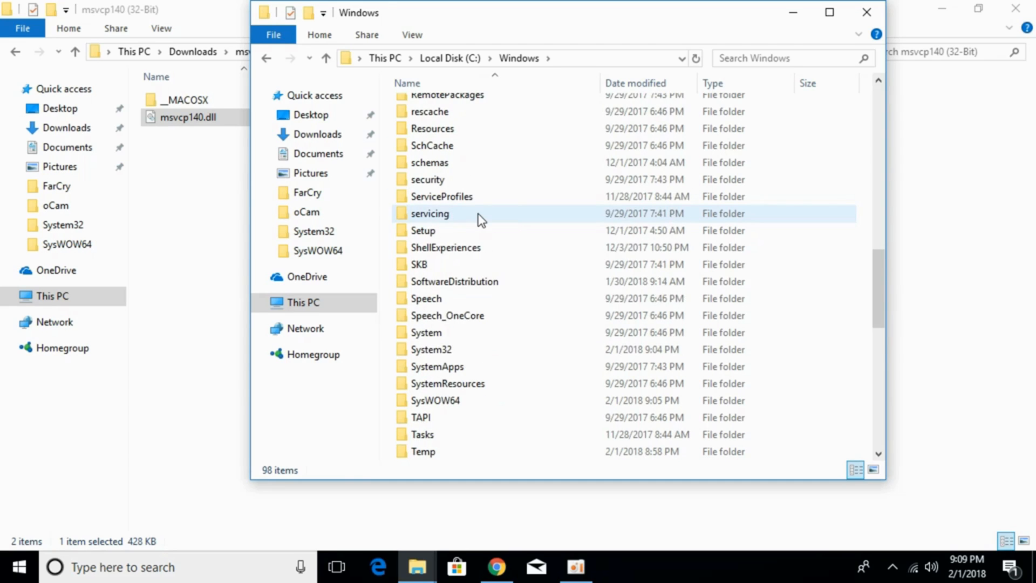
click(431, 349)
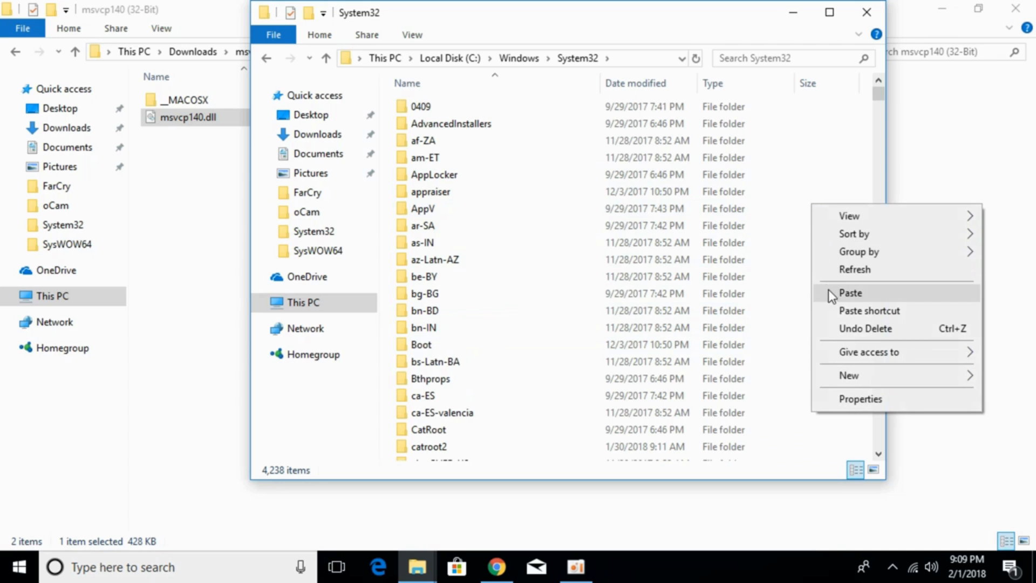
click(850, 292)
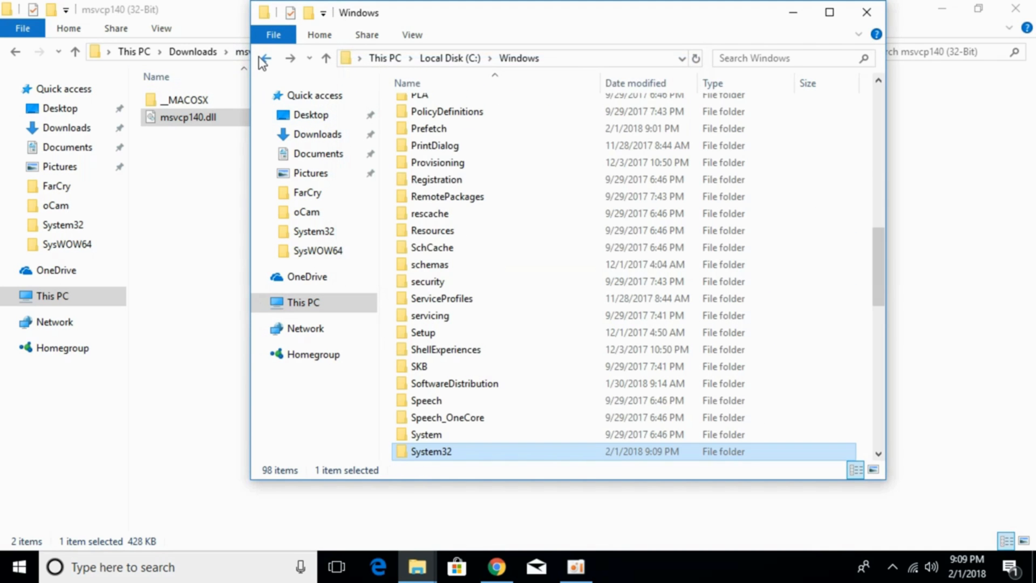
mouse_move(547, 58)
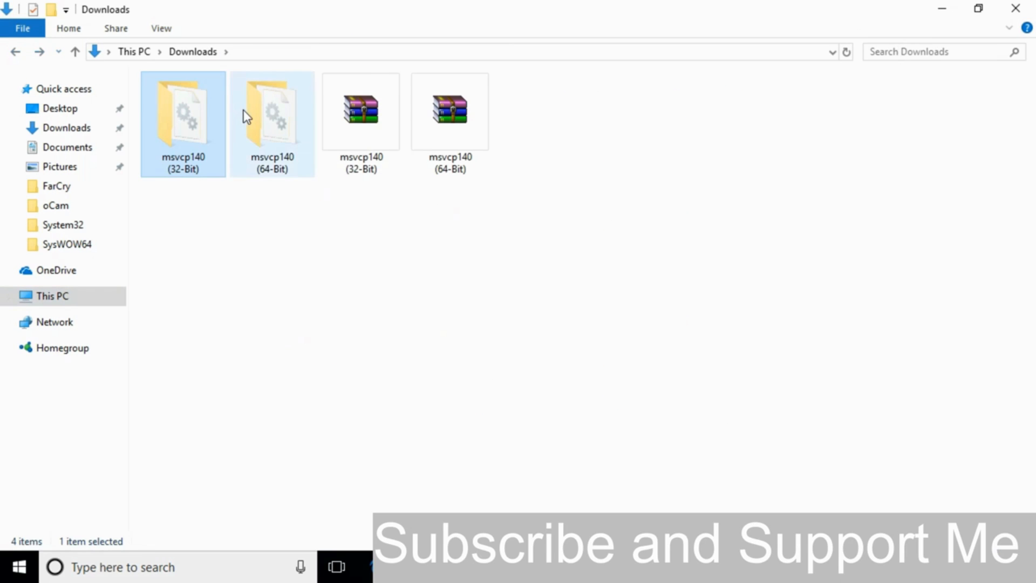
Copy the 64-bit msvcp140.dll and paste it into C:\Windows\System32.
right_click(187, 116)
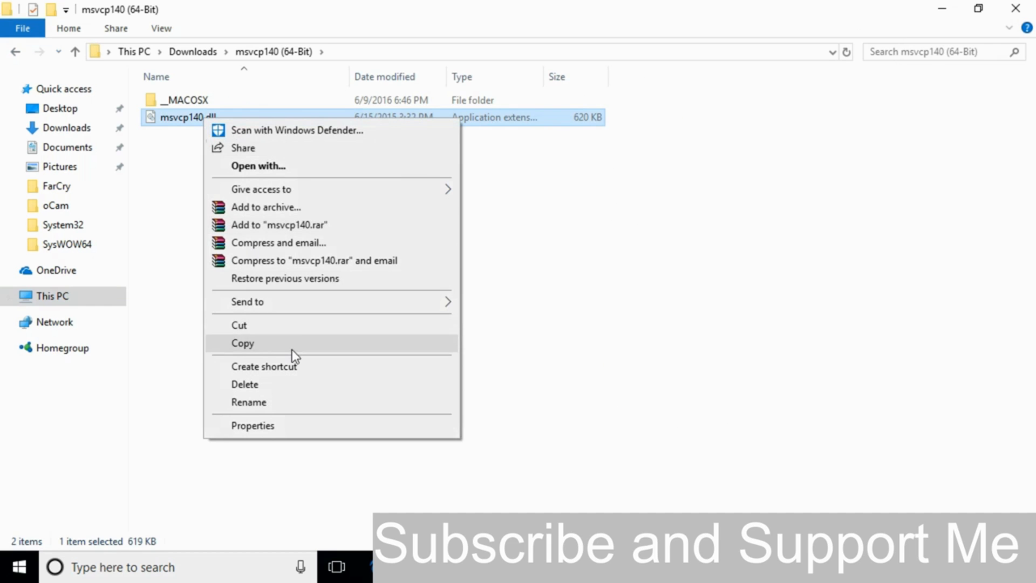
click(243, 343)
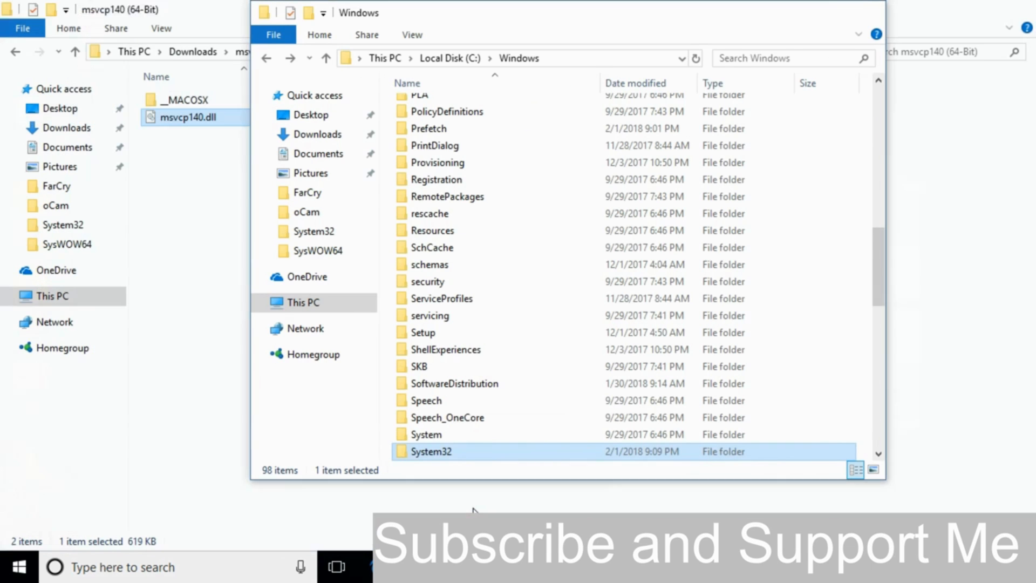
scroll(down, 3)
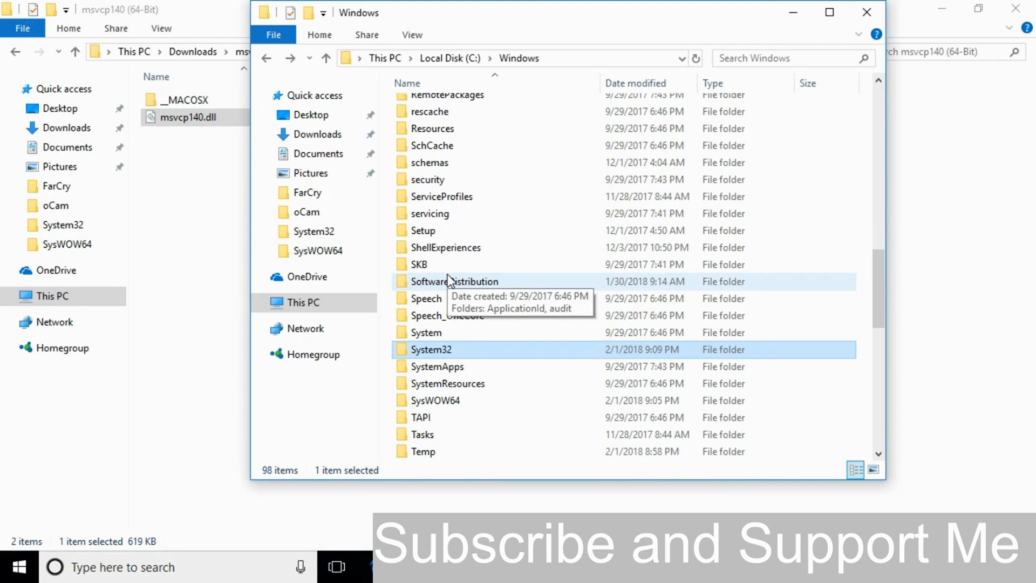
mouse_move(482, 358)
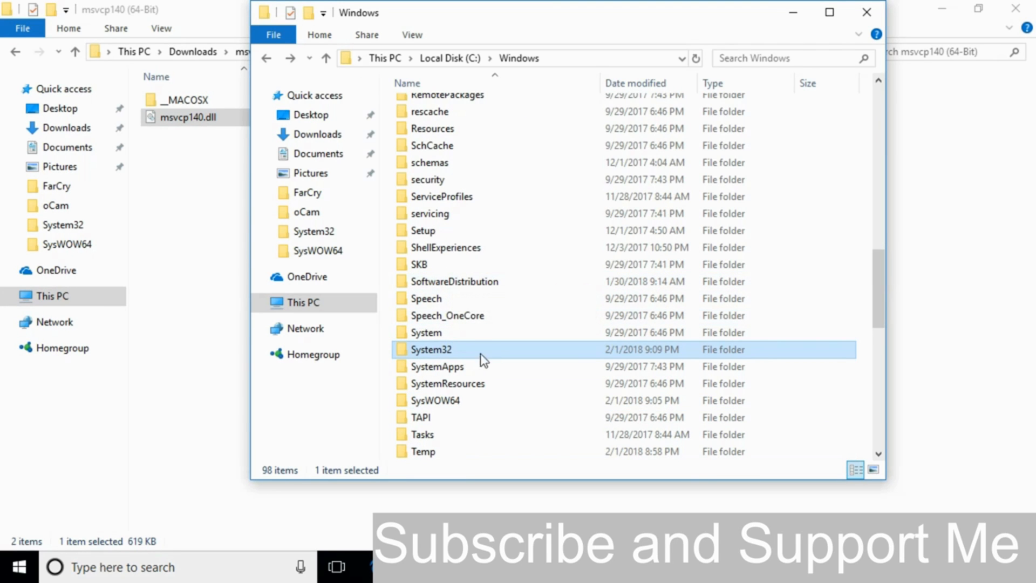
mouse_move(439, 358)
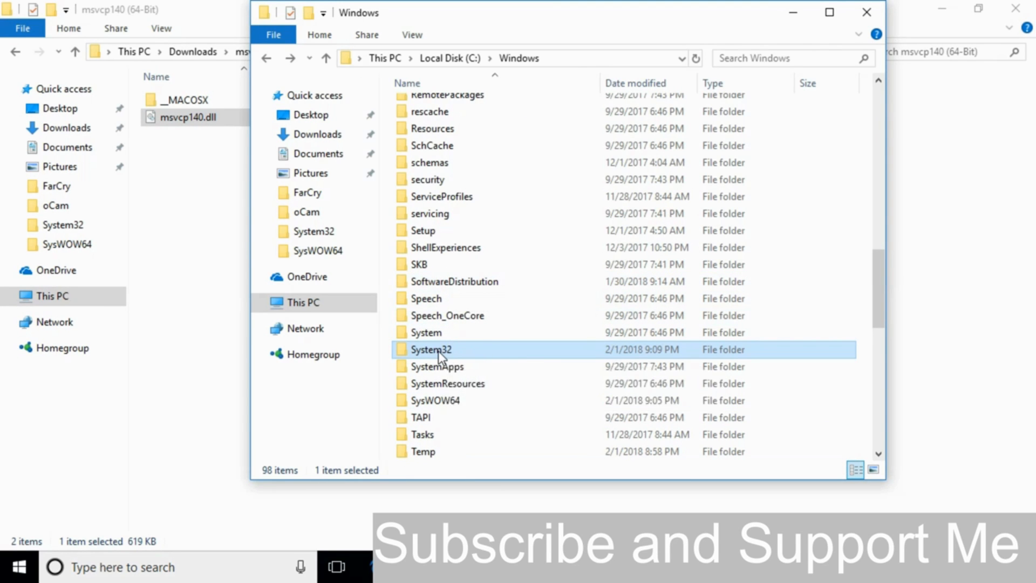
double_click(430, 349)
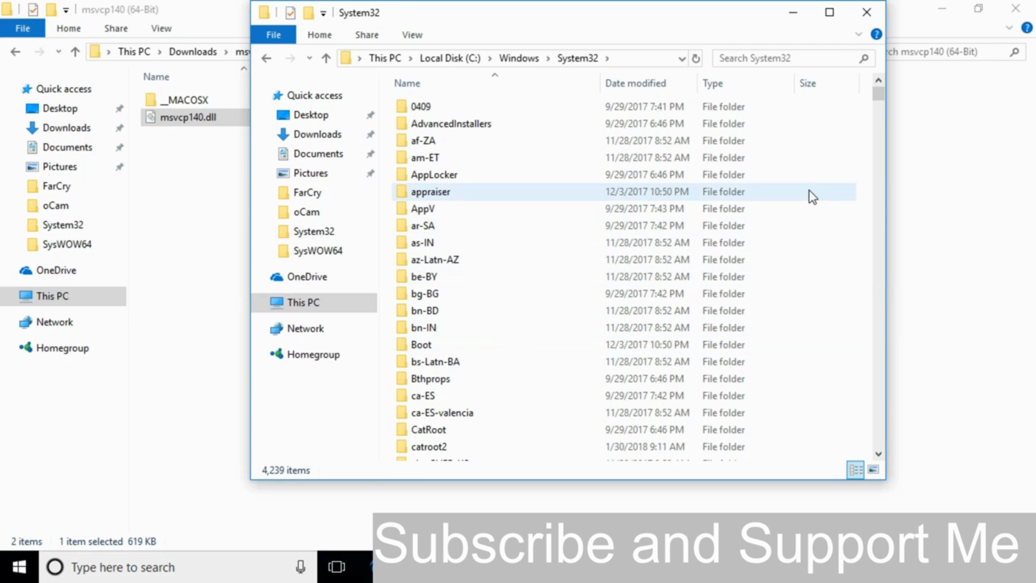
right_click(812, 195)
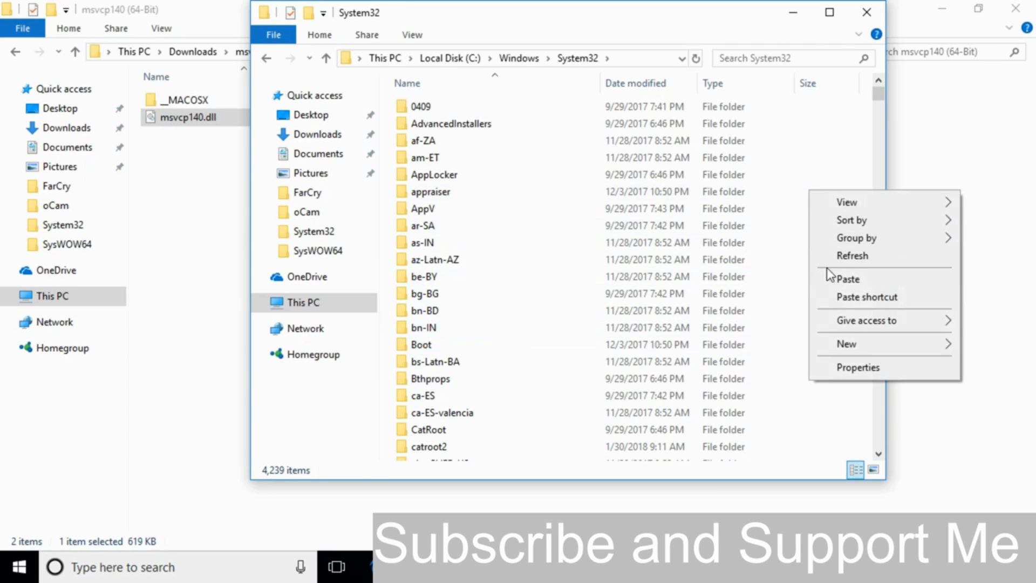
click(846, 278)
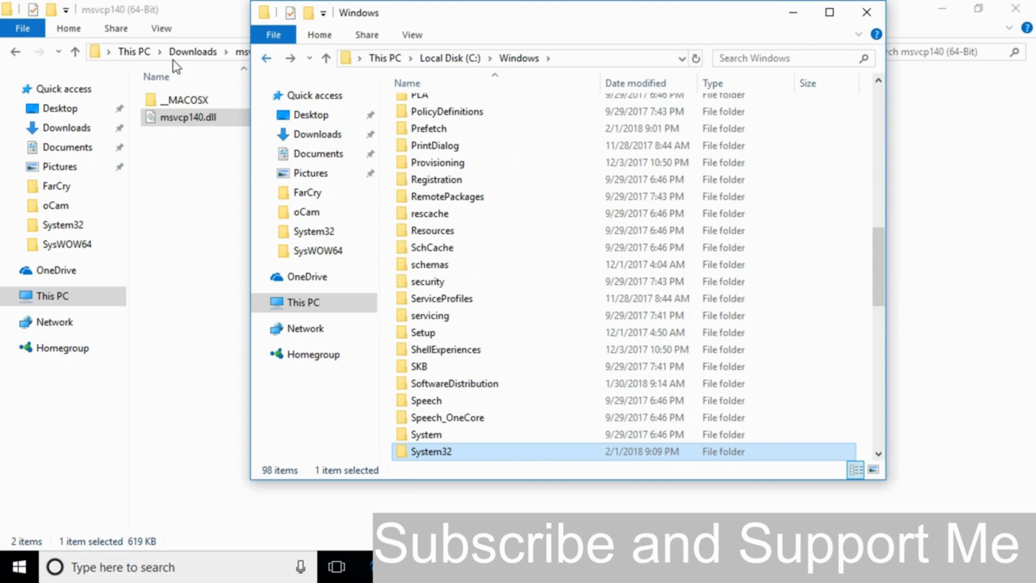
Copy the 32-bit msvcp140.dll into C:\Windows\SysWOW64, continuing past the admin-permission prompt.
click(866, 12)
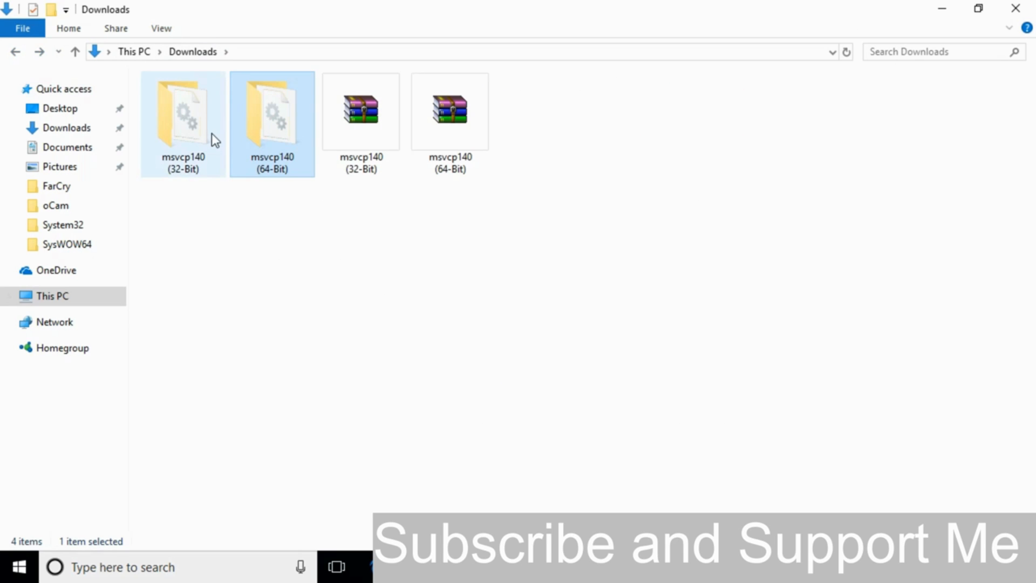
double_click(183, 111)
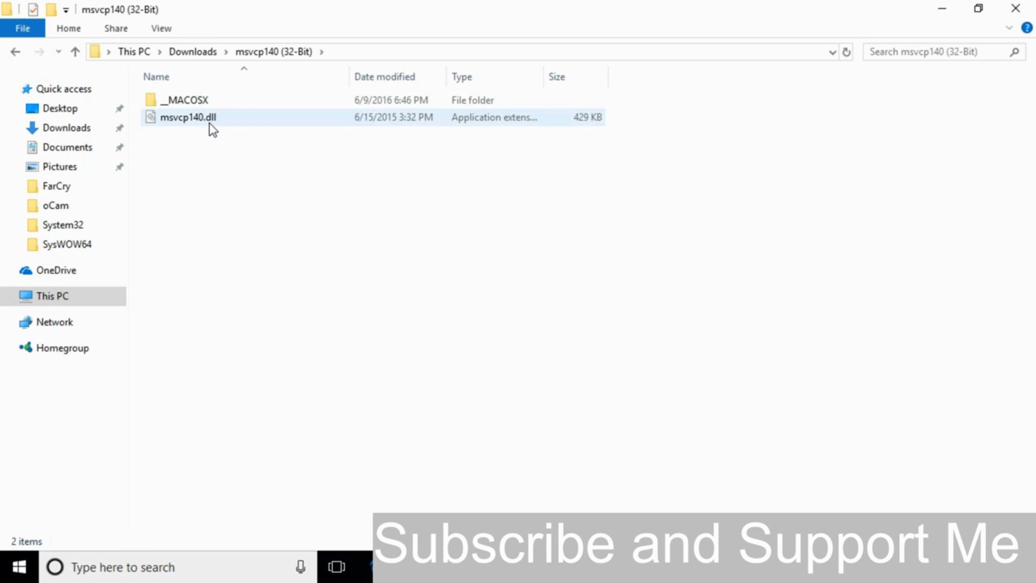
right_click(188, 117)
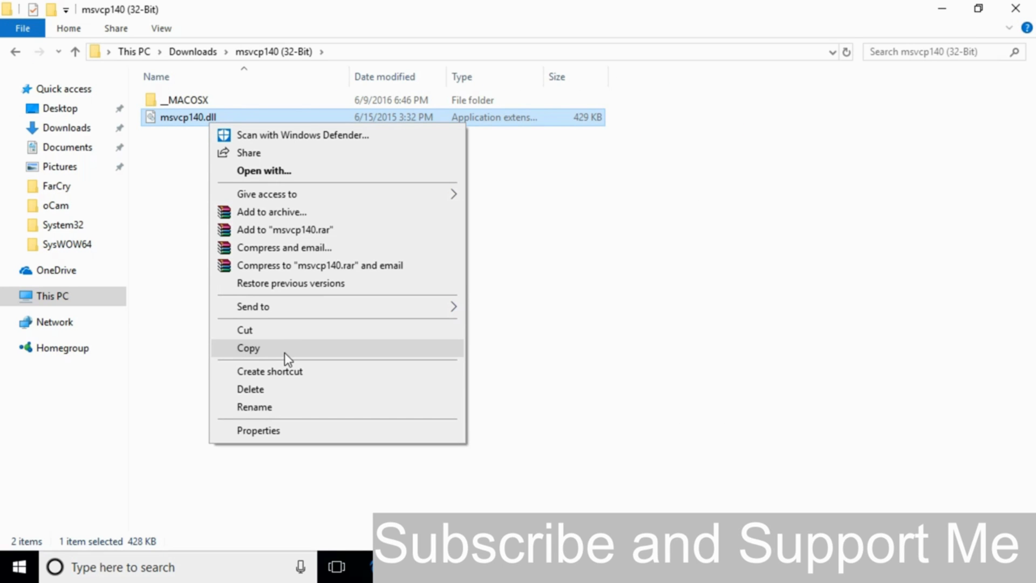
mouse_move(380, 330)
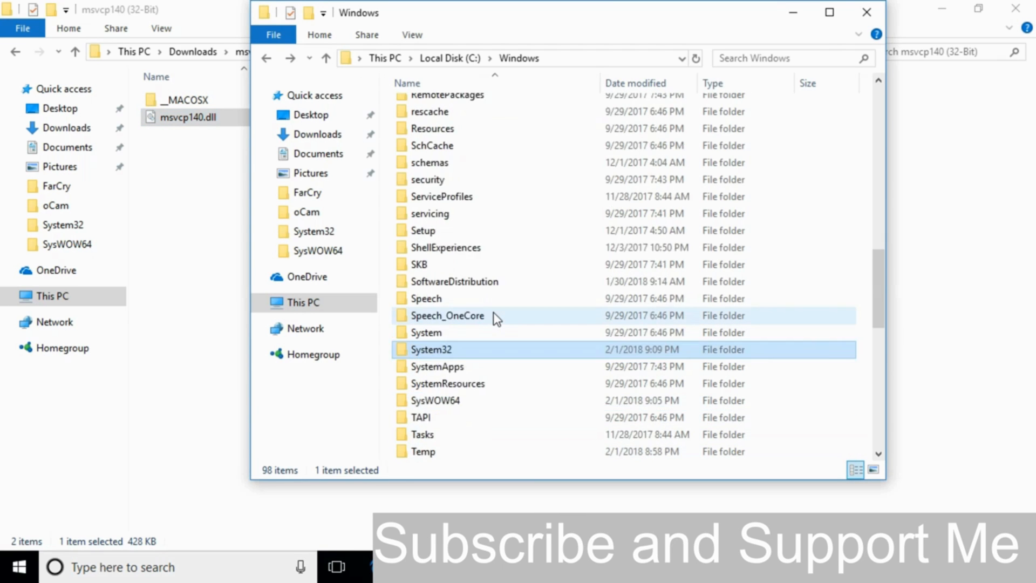
scroll(down, 3)
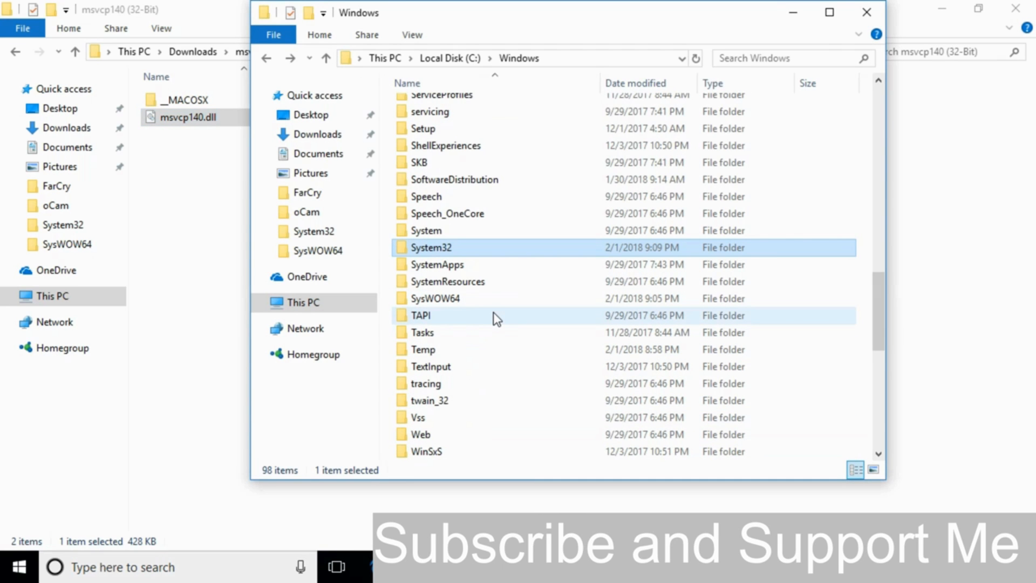
mouse_move(433, 304)
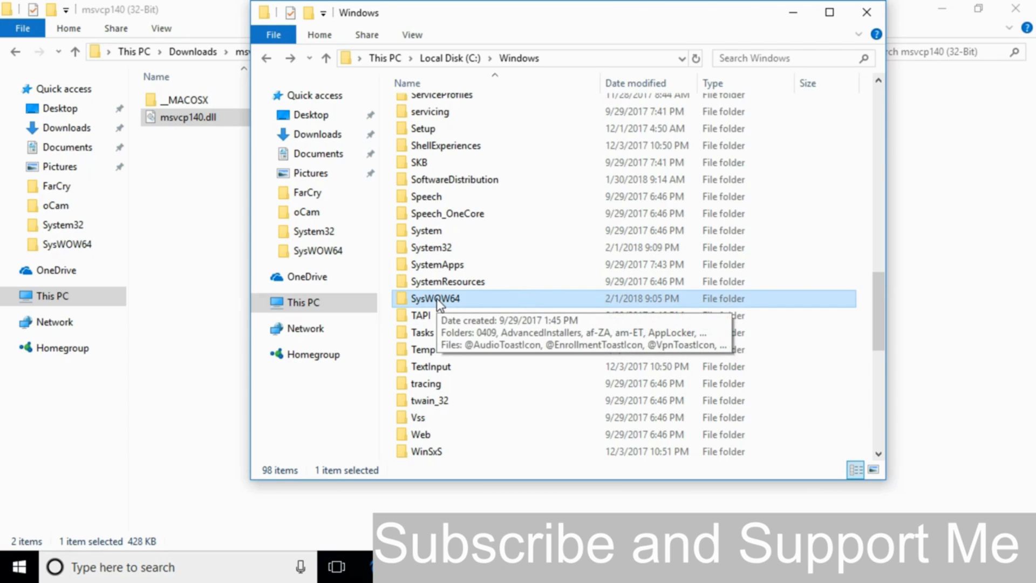
double_click(435, 298)
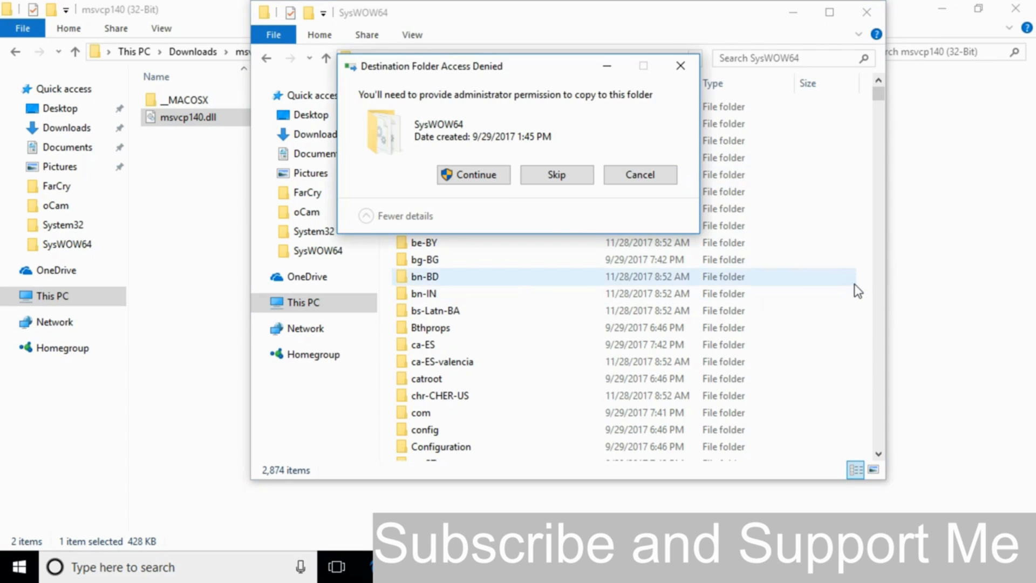
click(472, 175)
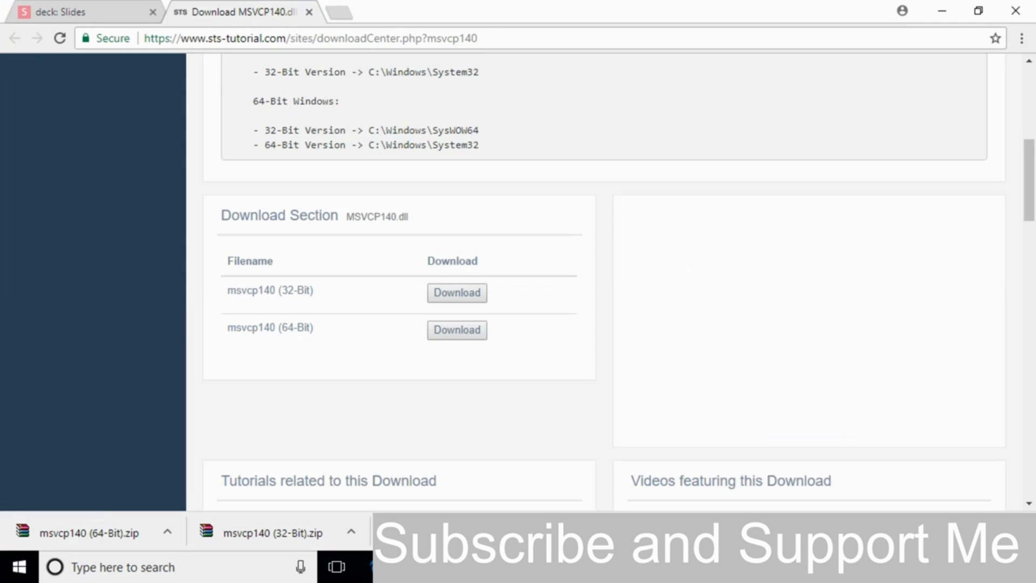
Scroll the STS Tutorial page up to the installation instructions listing System32 and SysWOW64 paths.
scroll(up, 3)
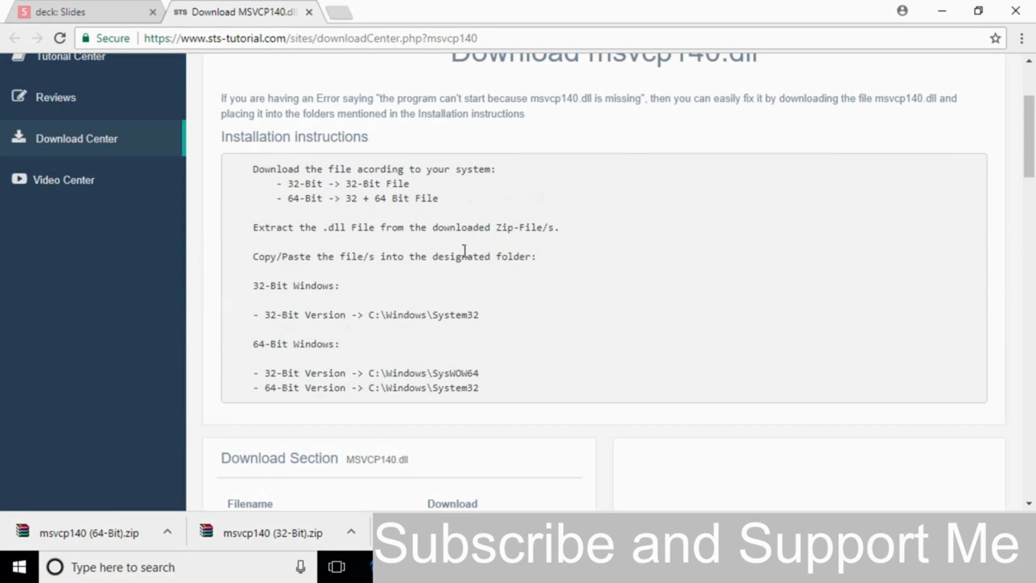
mouse_move(420, 184)
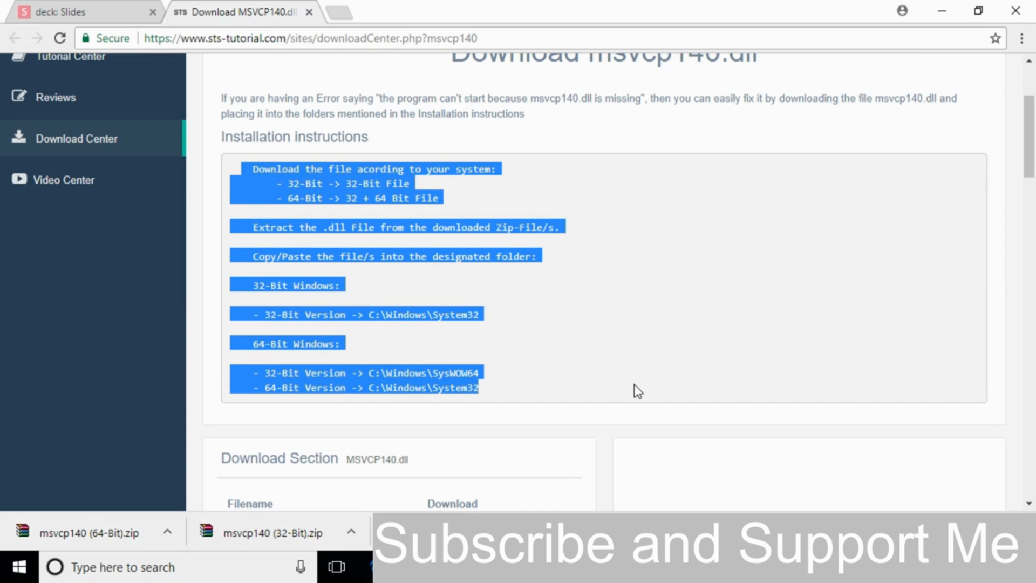
mouse_move(631, 340)
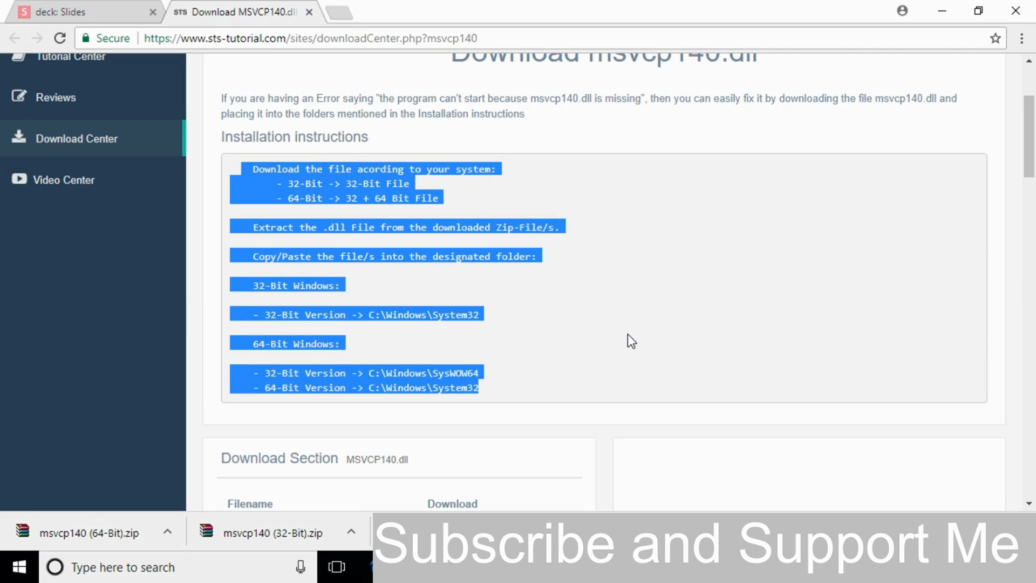
click(638, 311)
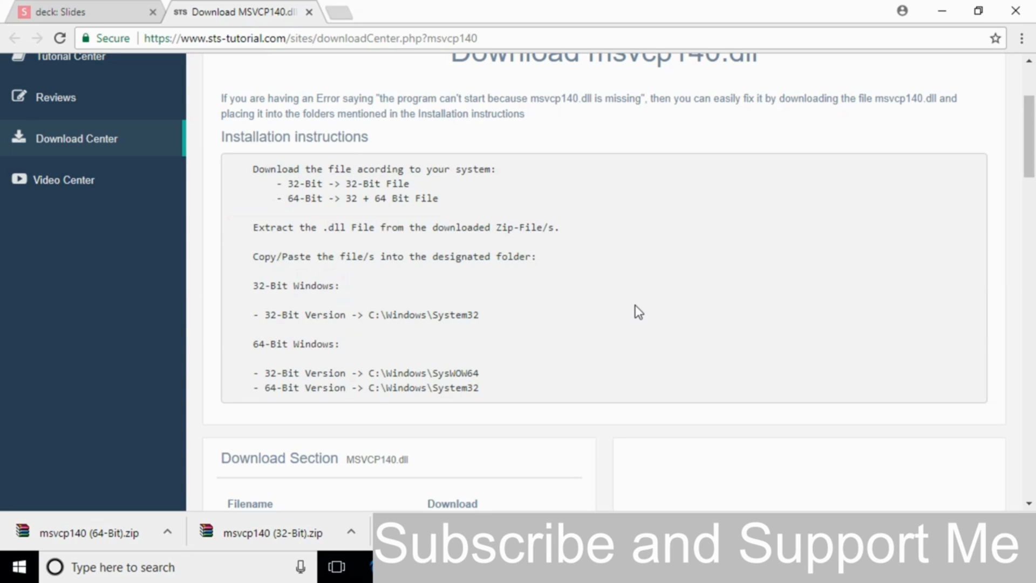